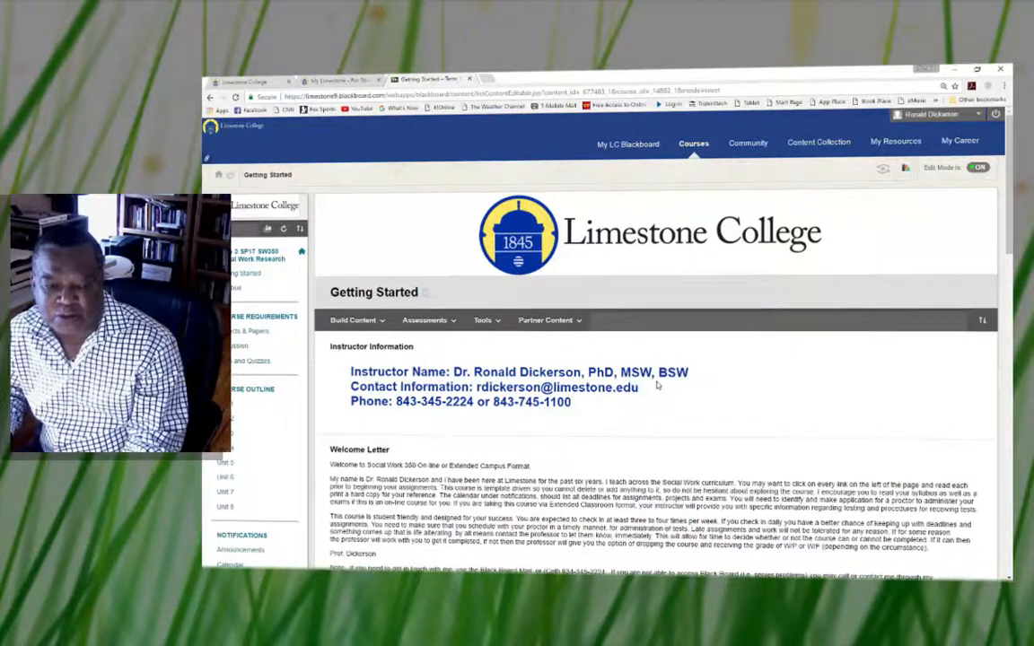
mouse_move(678, 350)
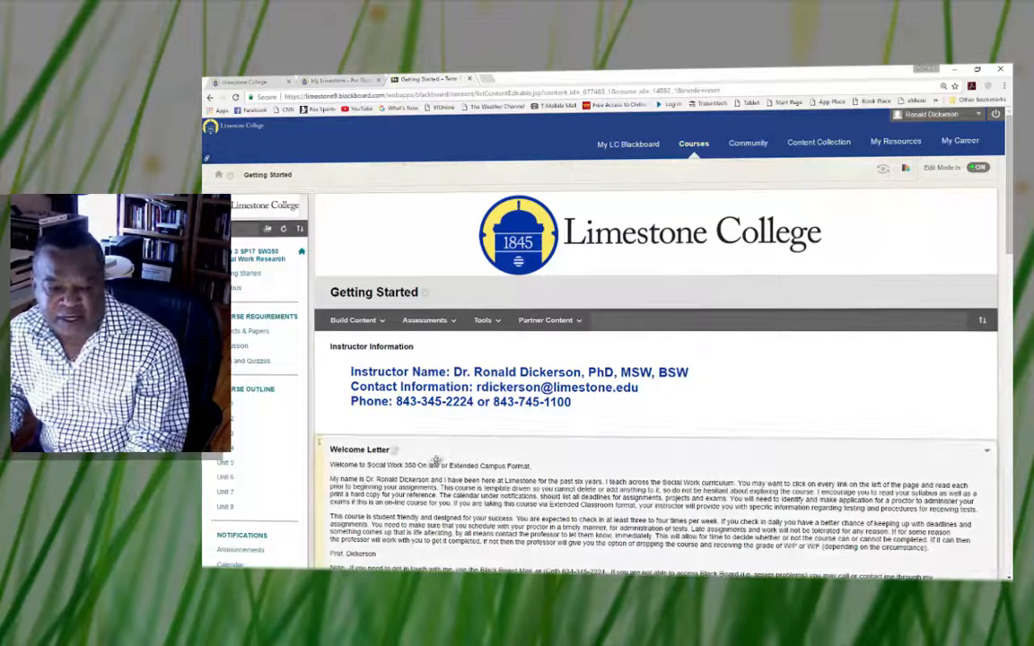
scroll(down, 3)
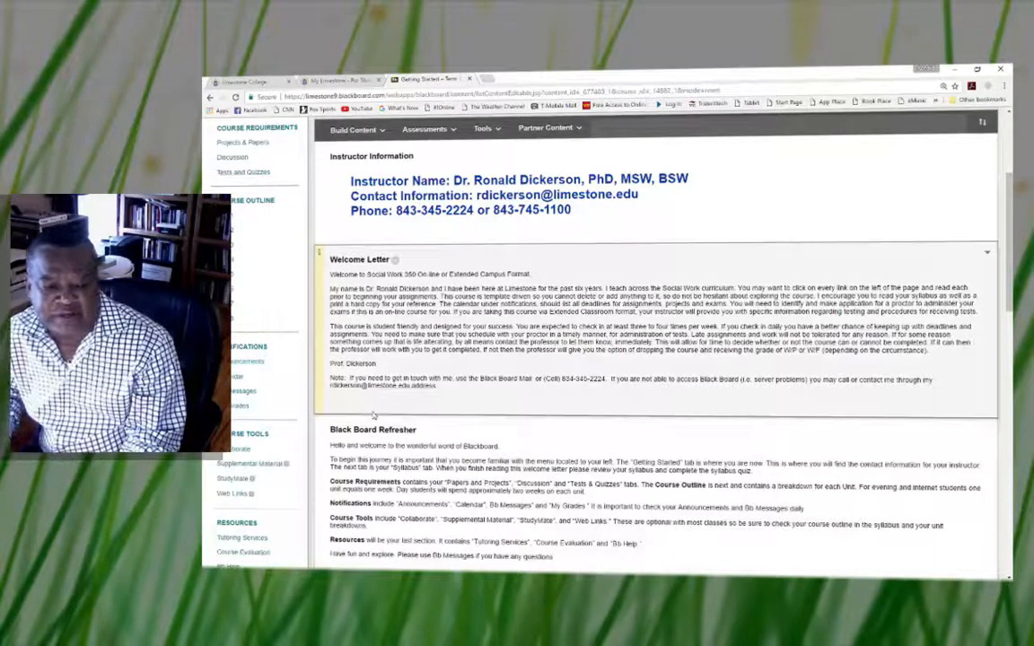
scroll(down, 3)
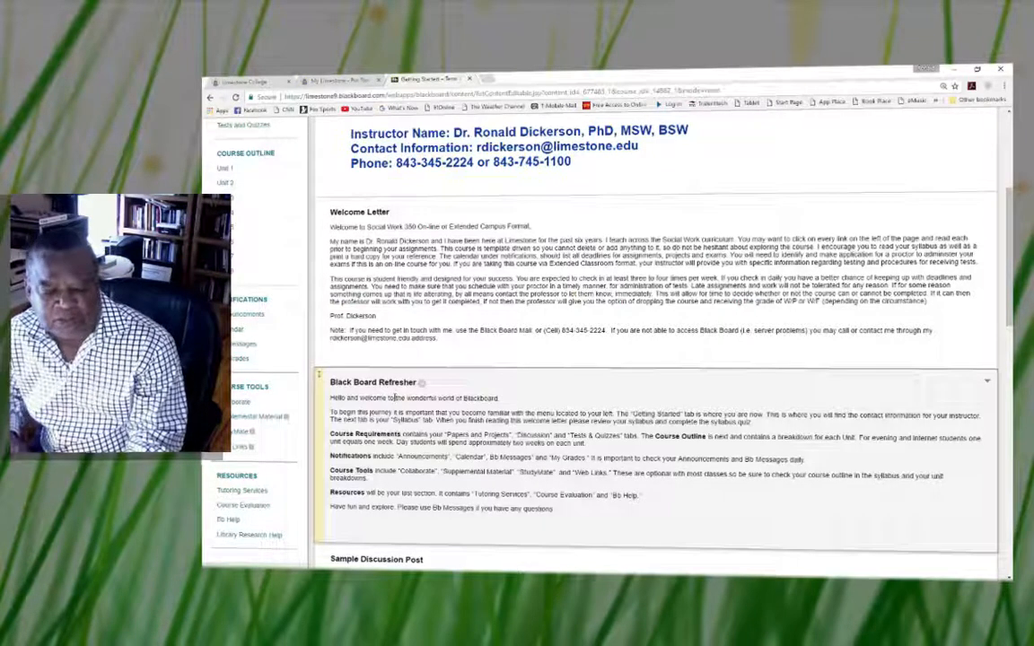
scroll(down, 3)
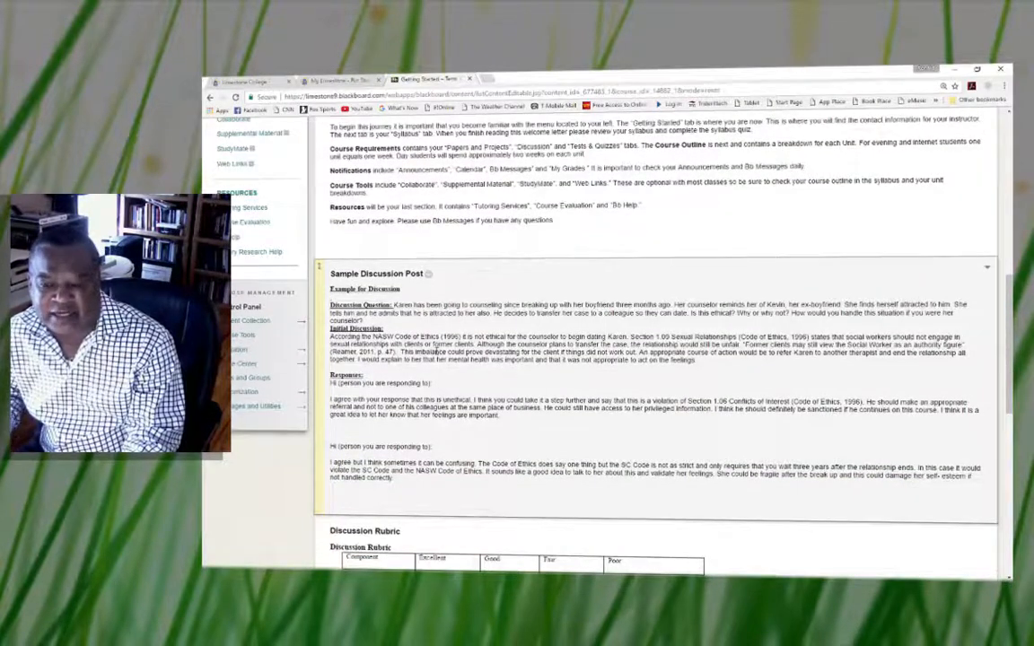
scroll(down, 3)
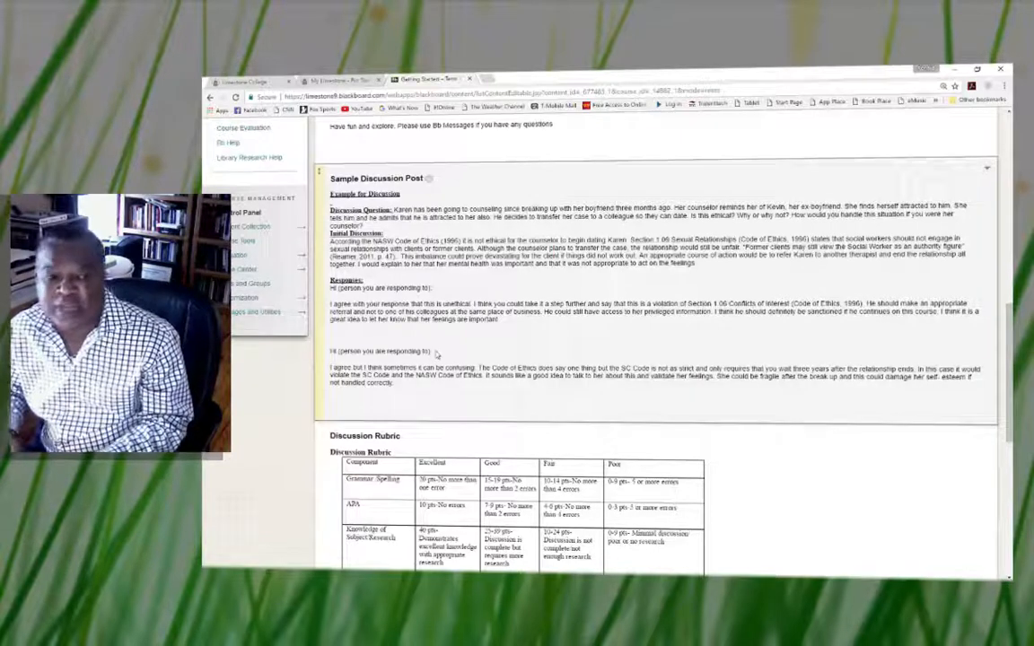
scroll(down, 3)
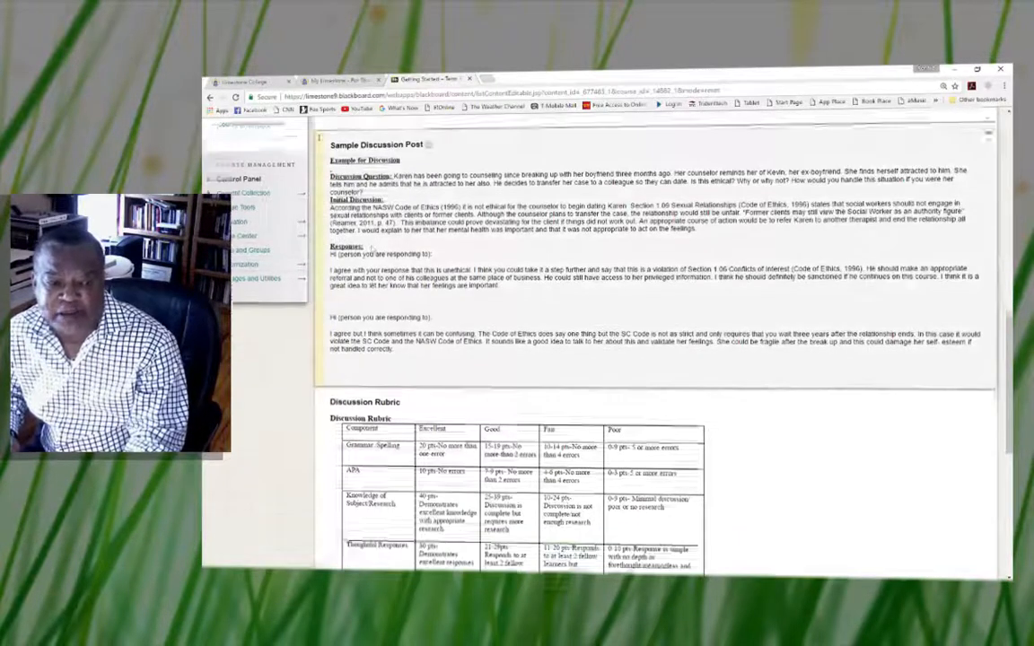
scroll(down, 3)
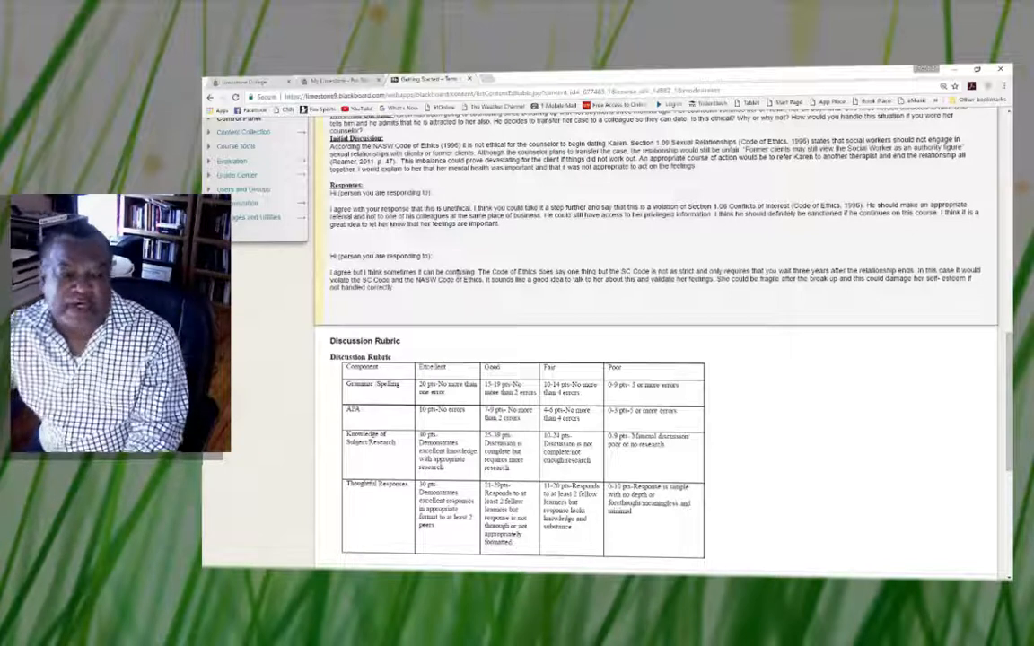
scroll(down, 3)
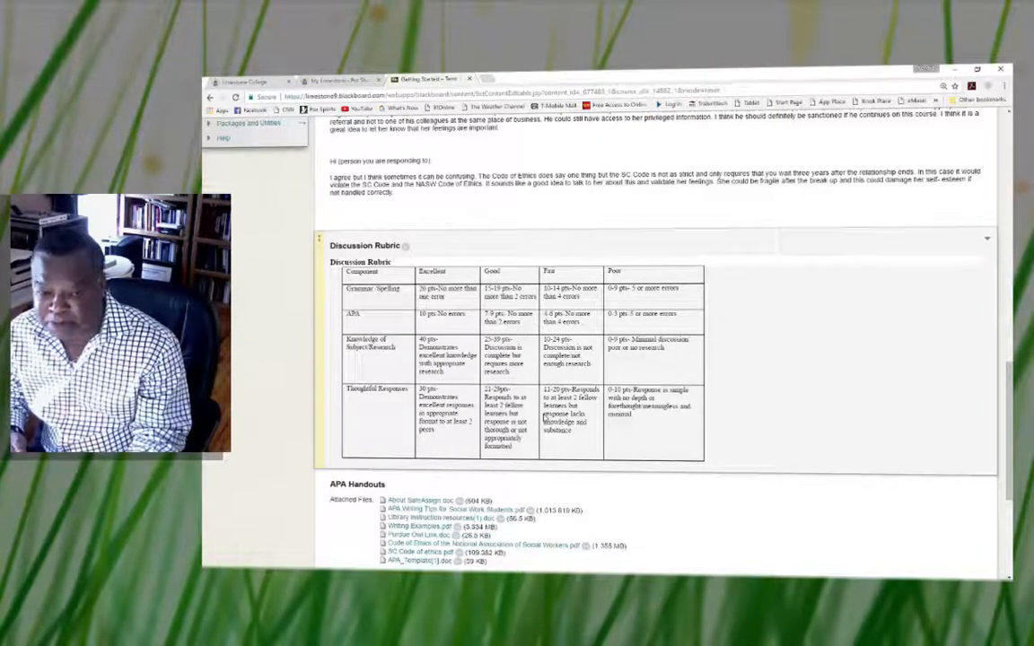
scroll(down, 3)
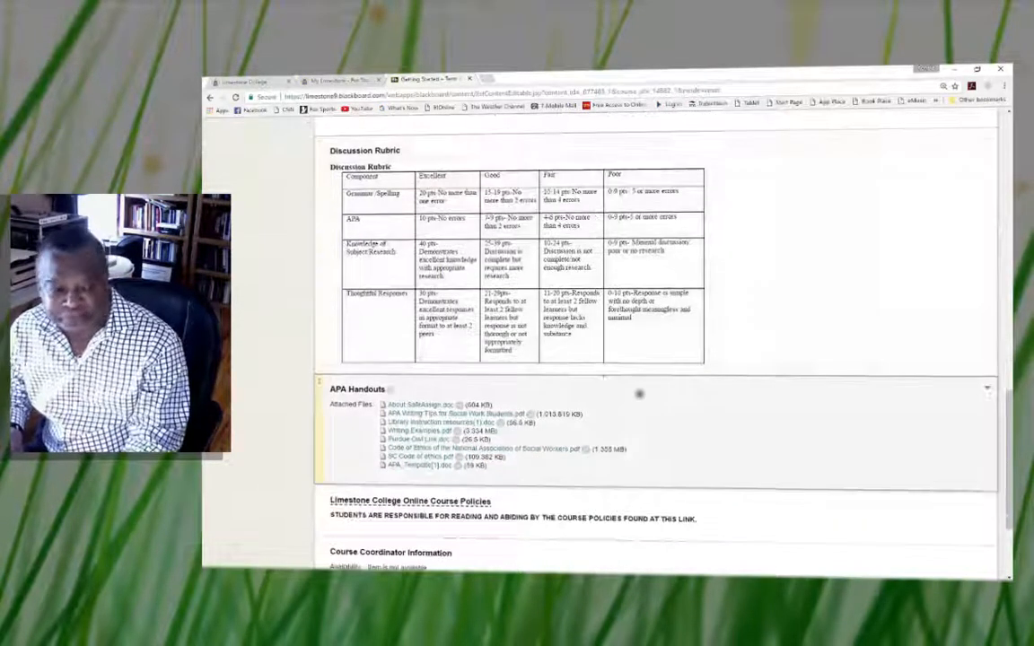
scroll(down, 3)
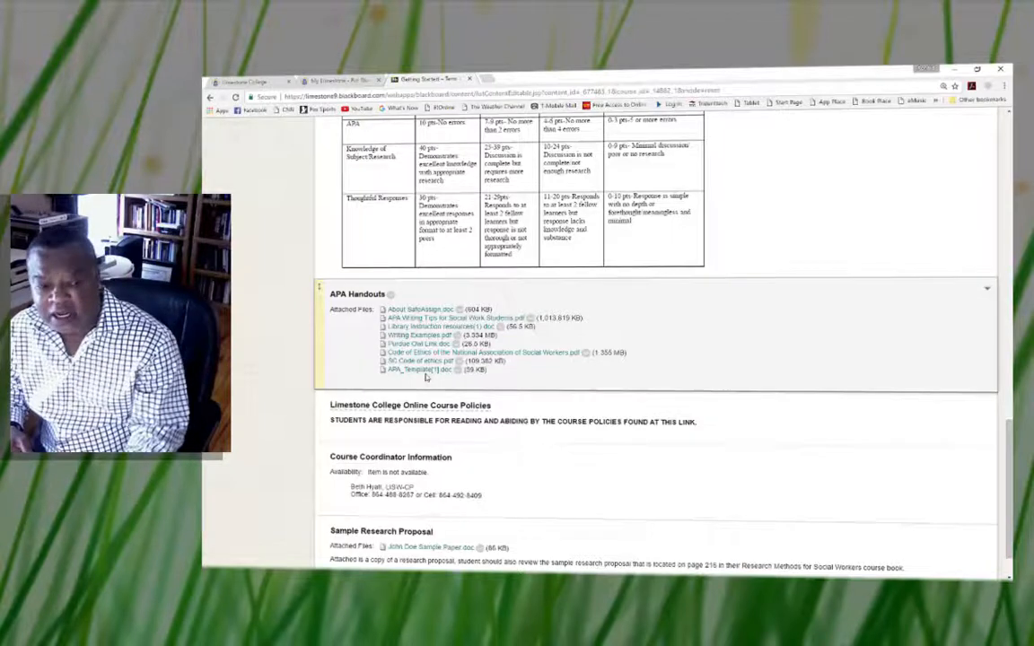
scroll(down, 3)
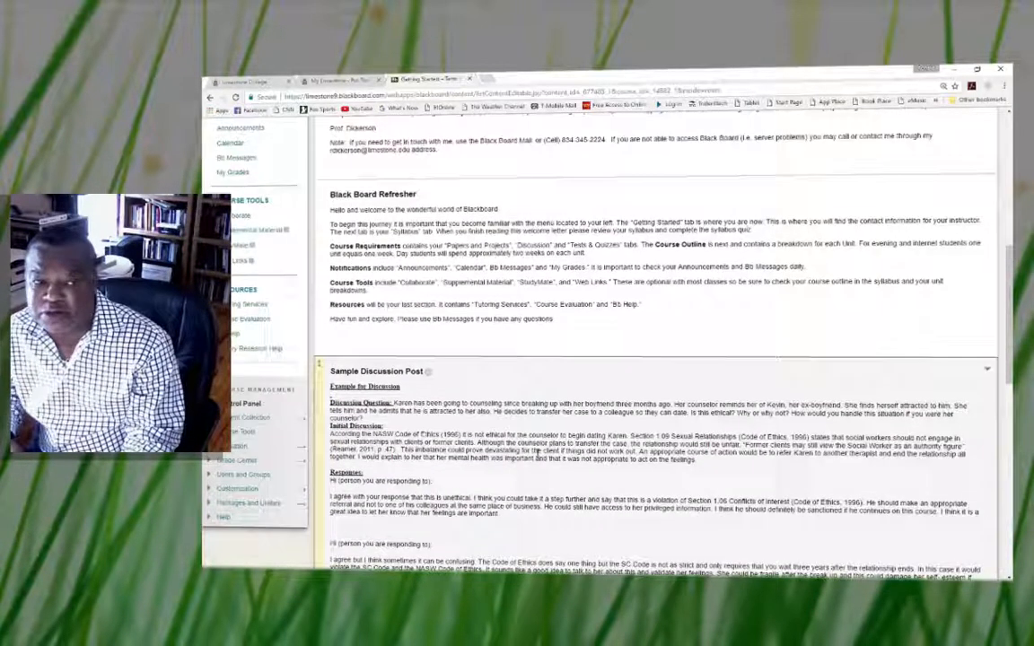
scroll(up, 3)
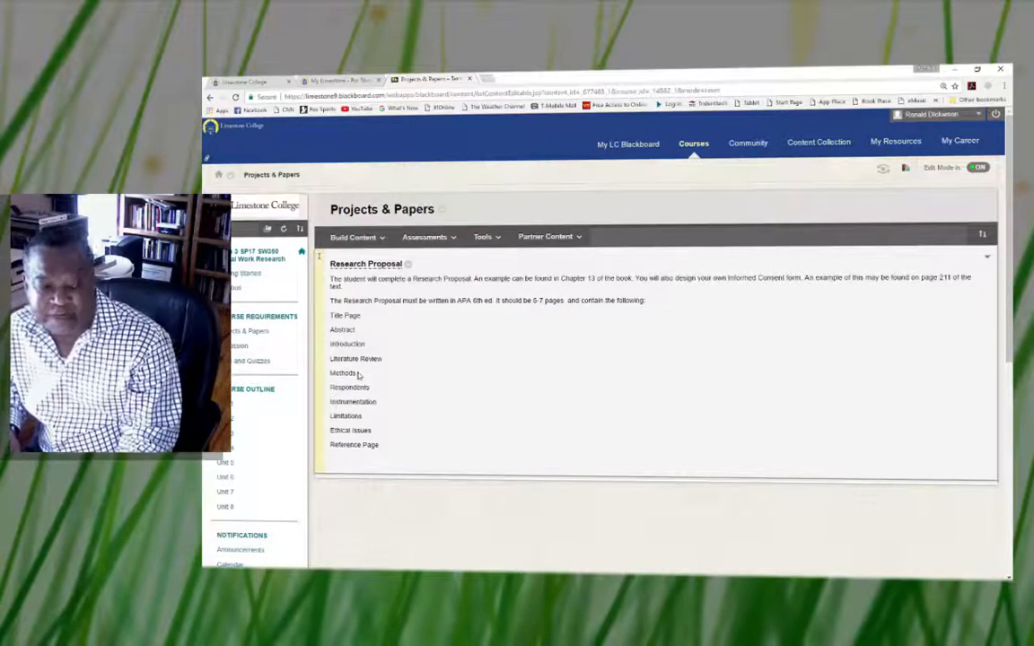
mouse_move(356, 395)
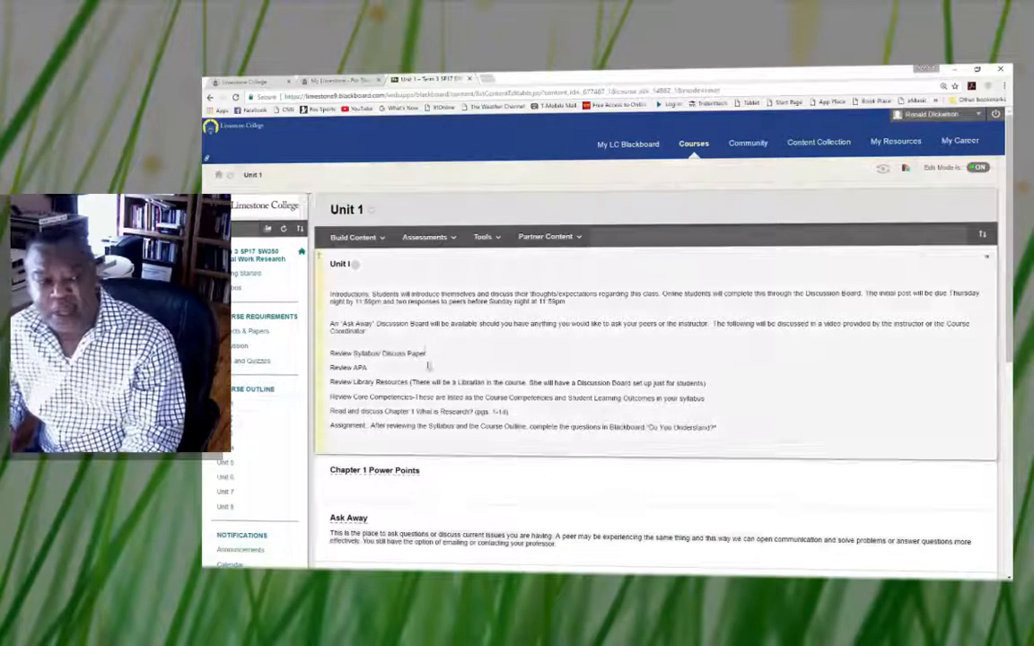
scroll(down, 3)
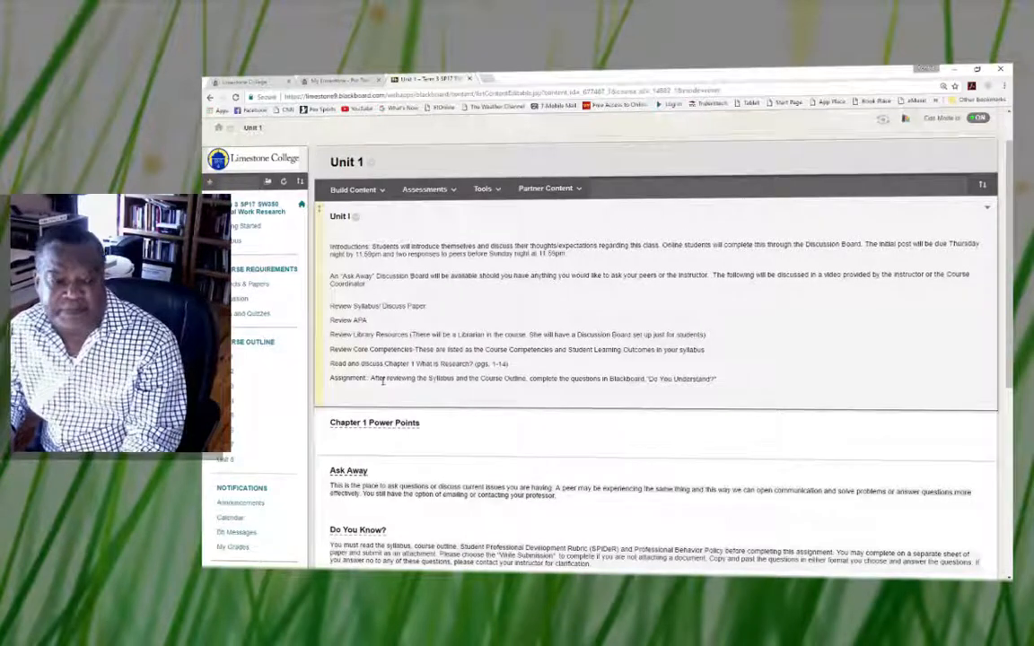
scroll(down, 3)
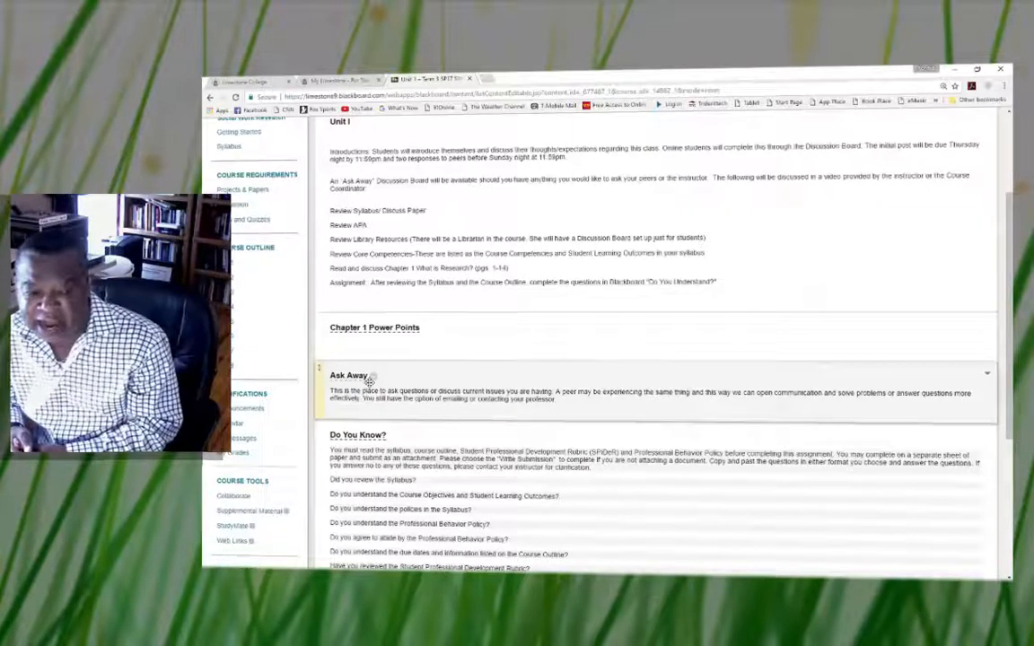
scroll(down, 3)
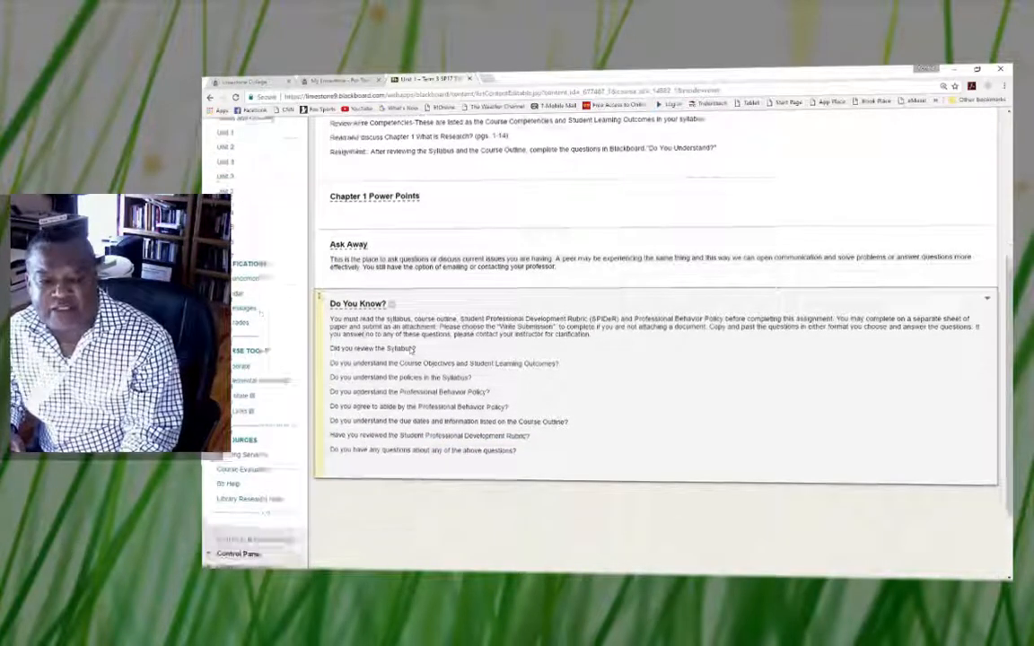
scroll(down, 3)
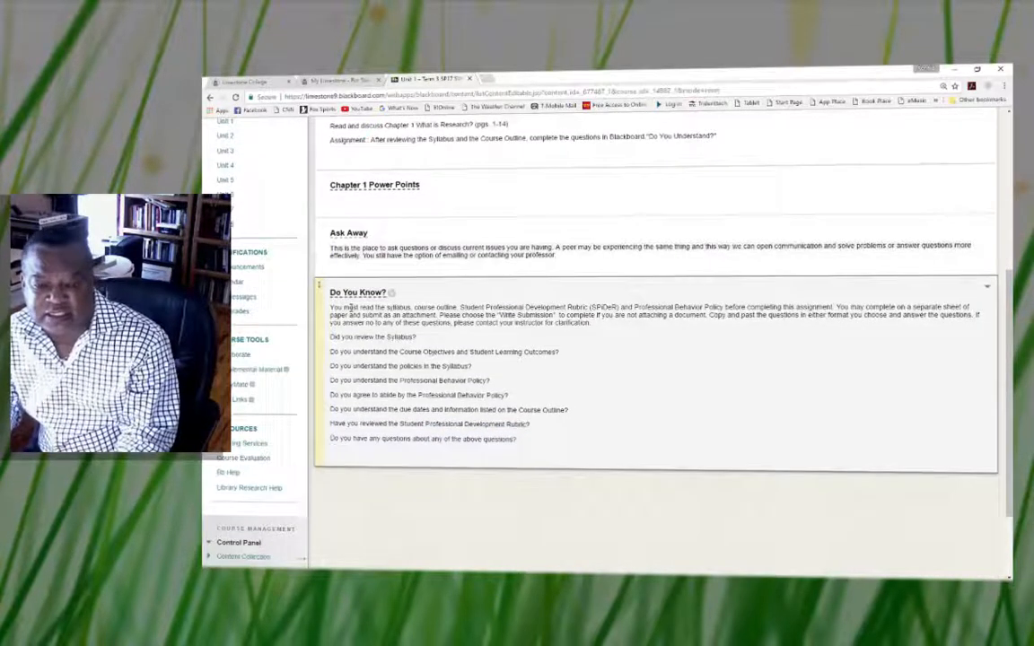